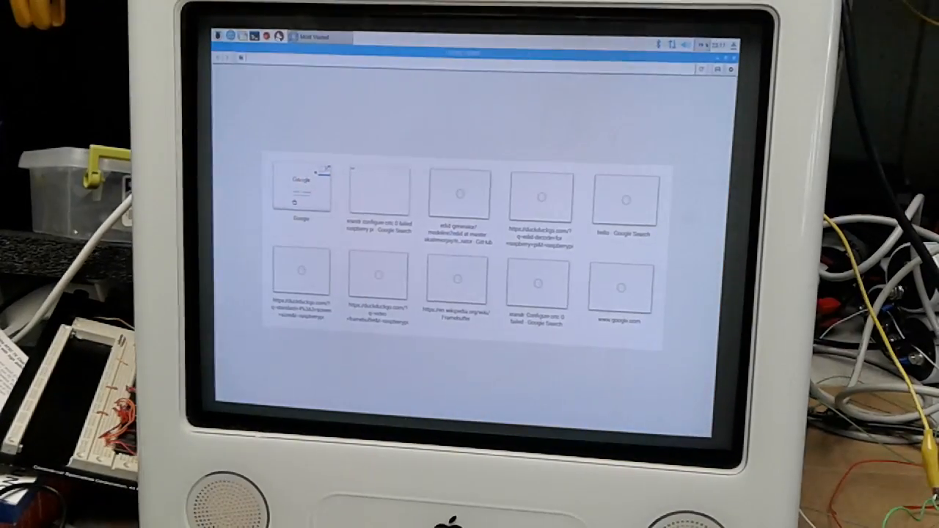
Load google.com from the Google thumbnail among the most visited sites
{"action": "left_click", "coordinate": [299, 191]}
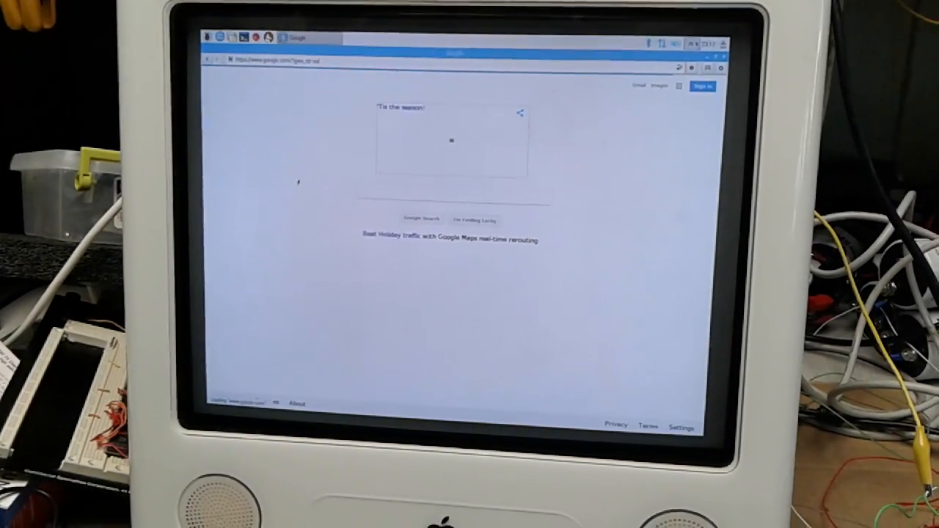